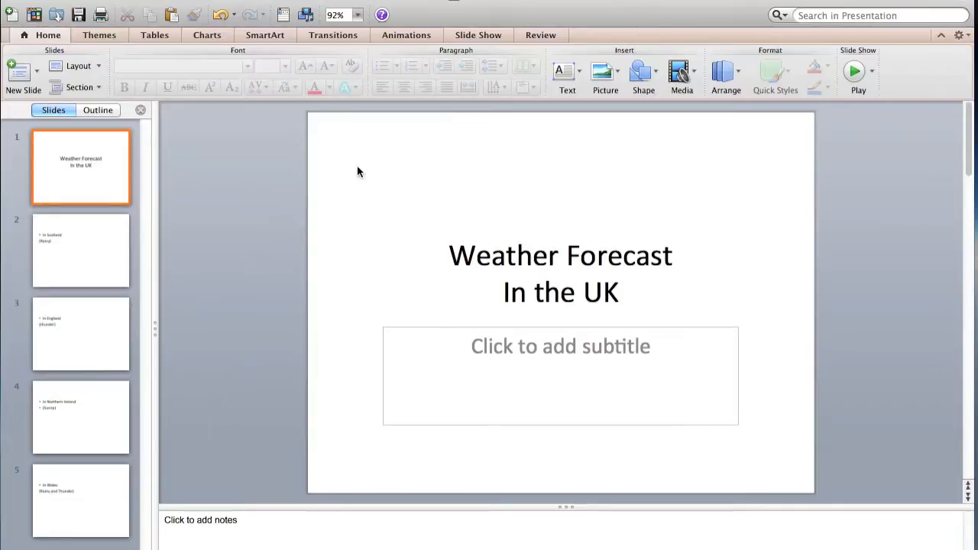
mouse_move(588, 380)
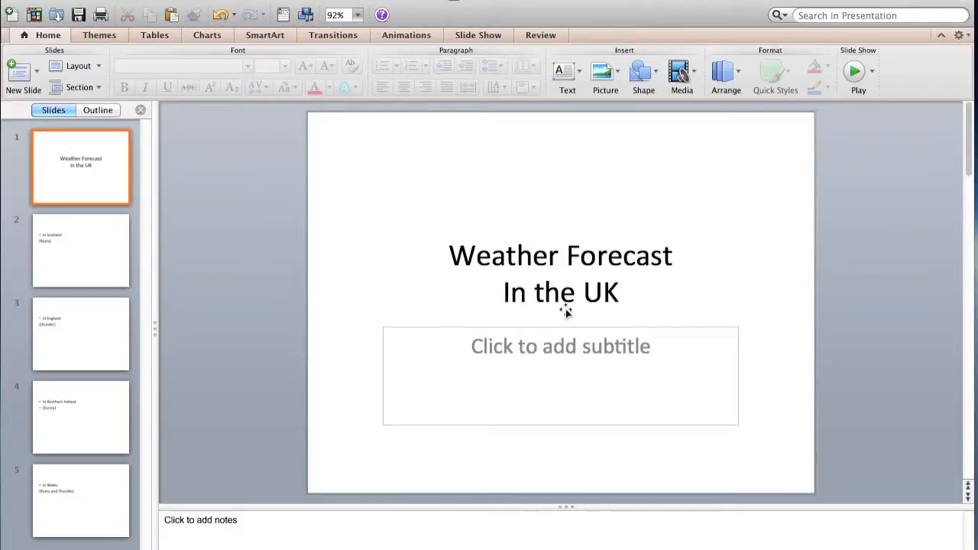
Review the Scotland, England, Northern Ireland and title slides, then reopen the Scotland (Rainy) slide
left_click(80, 251)
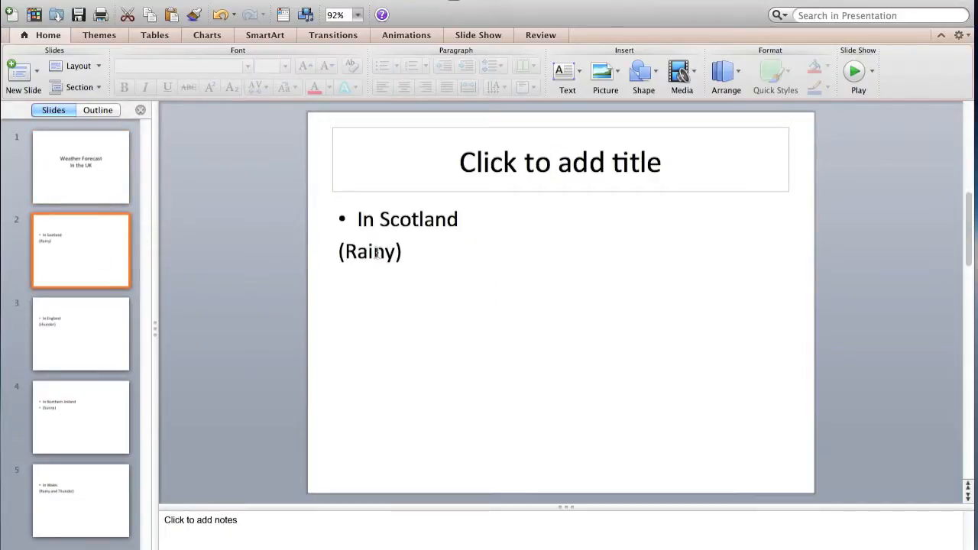
left_click(81, 334)
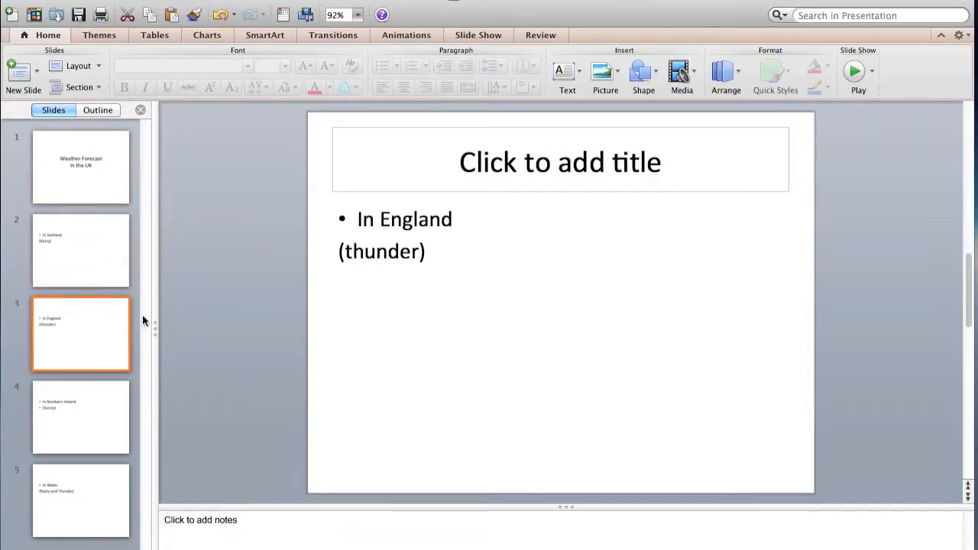
mouse_move(136, 412)
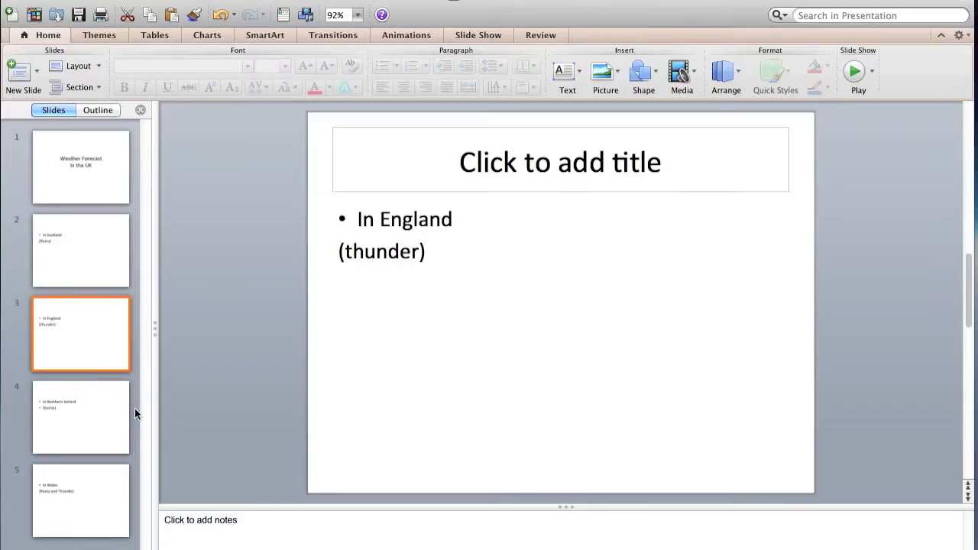
left_click(81, 417)
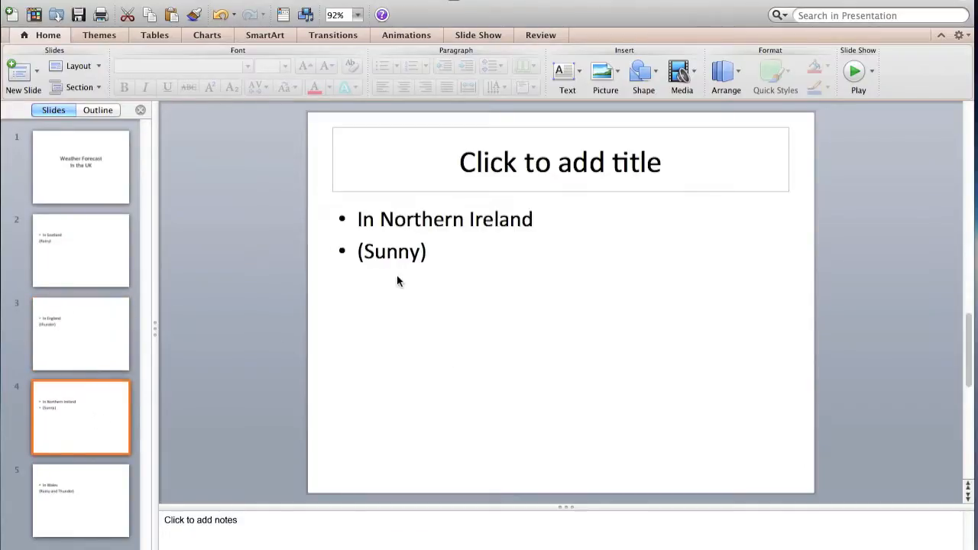
mouse_move(122, 242)
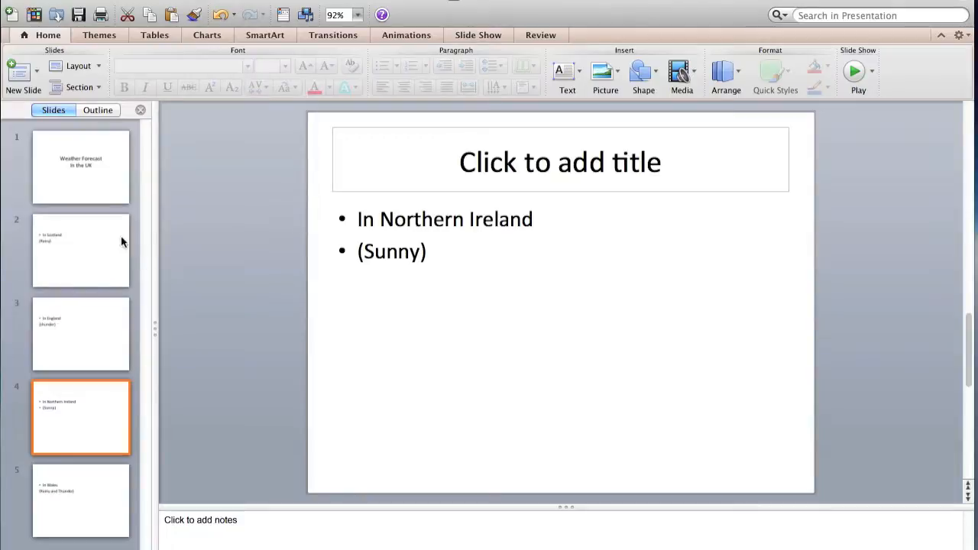
left_click(81, 166)
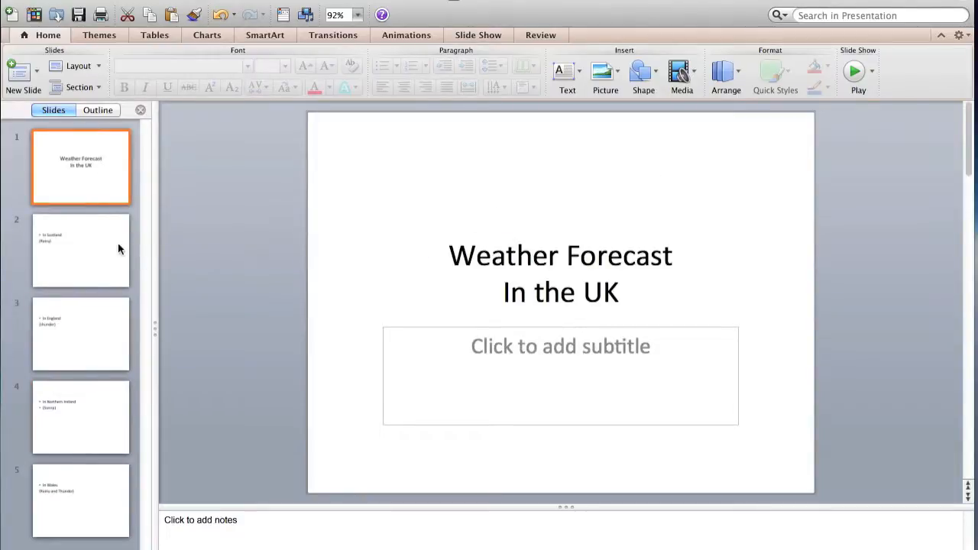
left_click(81, 251)
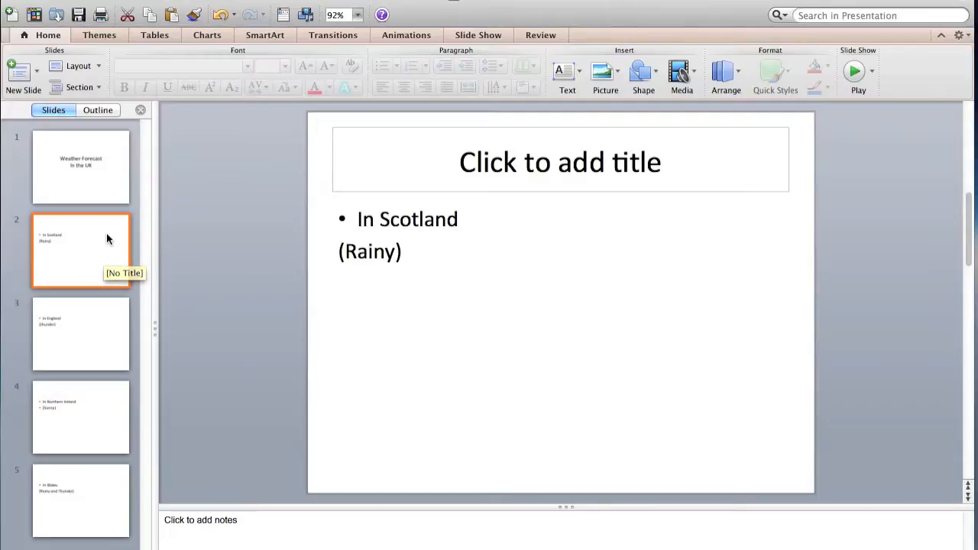
mouse_move(399, 233)
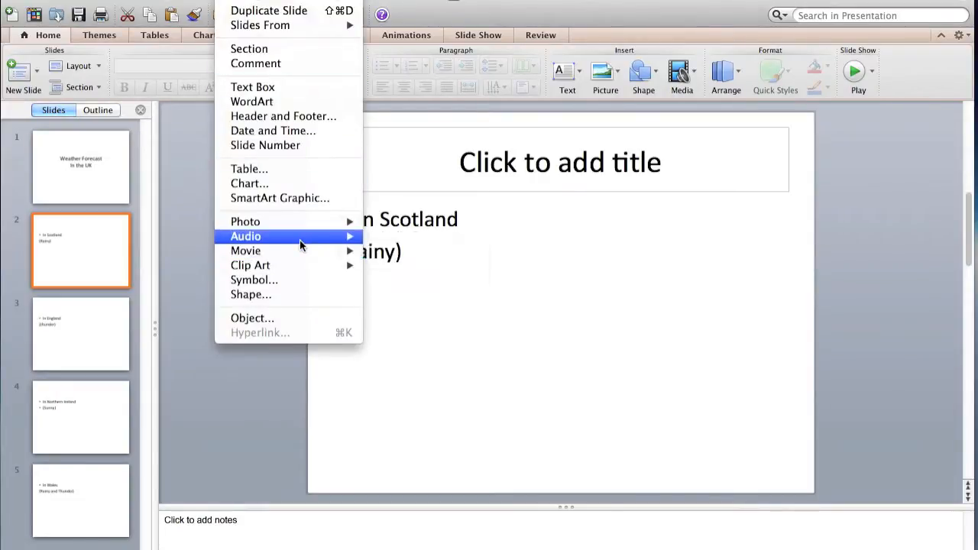
Browse Downloads to the Sound effect folder and select Rain Heavy Loud.mp3
left_click(428, 256)
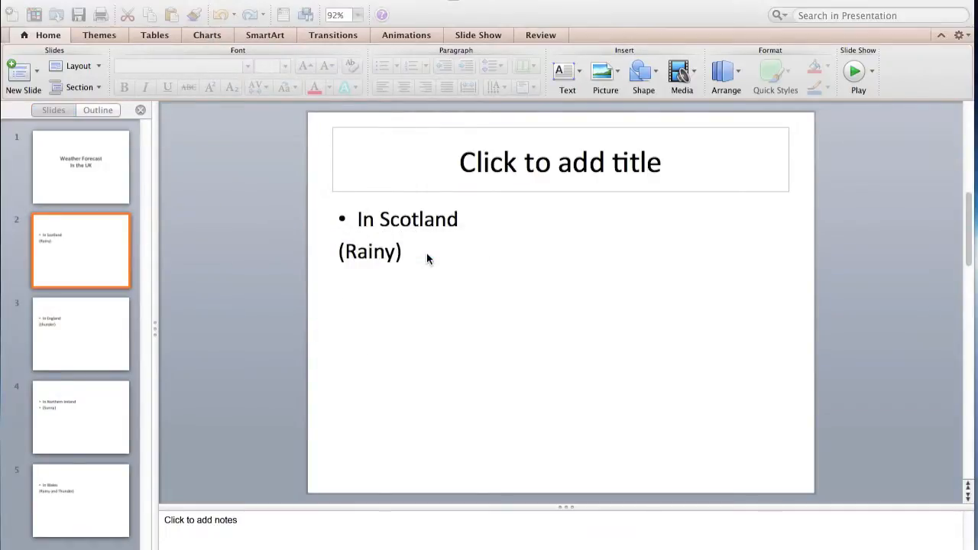
left_click(680, 76)
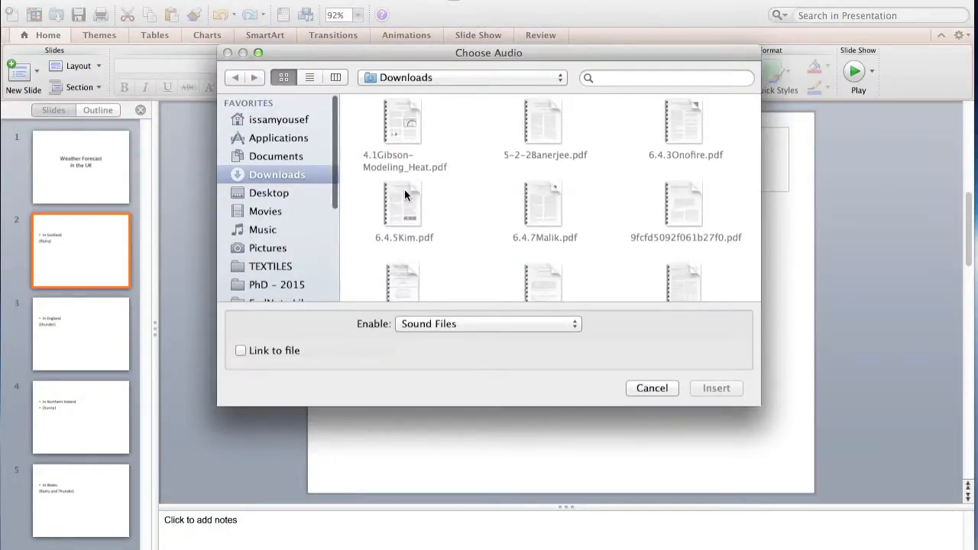
scroll("down", 3)
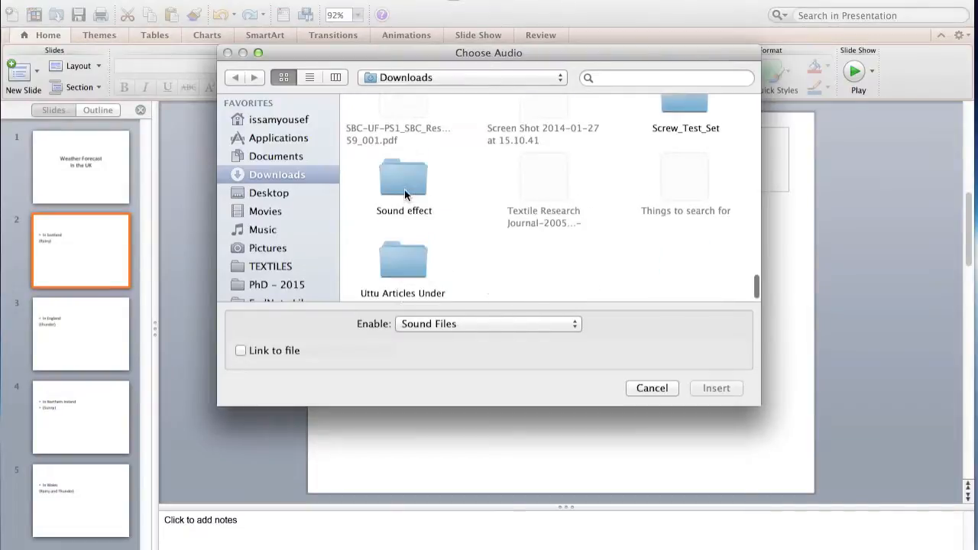
double_click(403, 180)
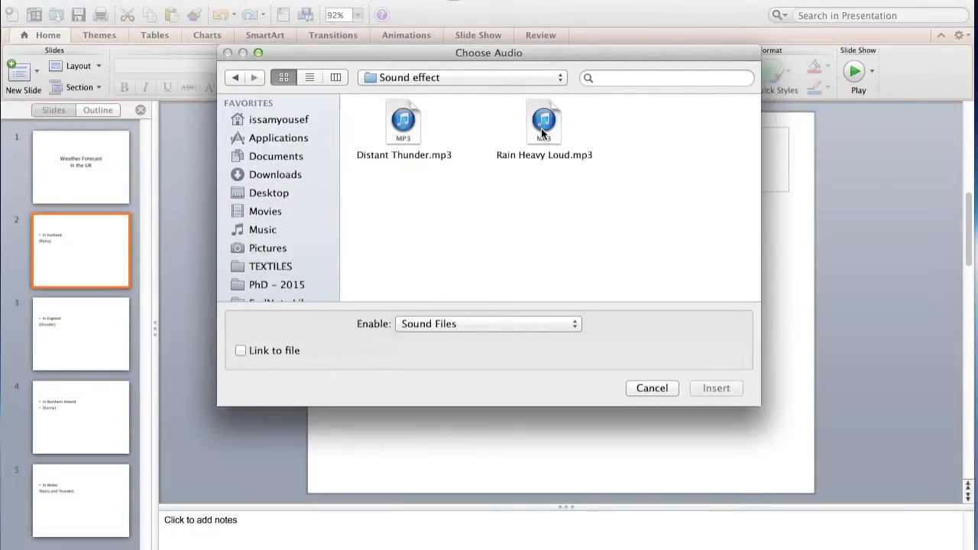
left_click(716, 388)
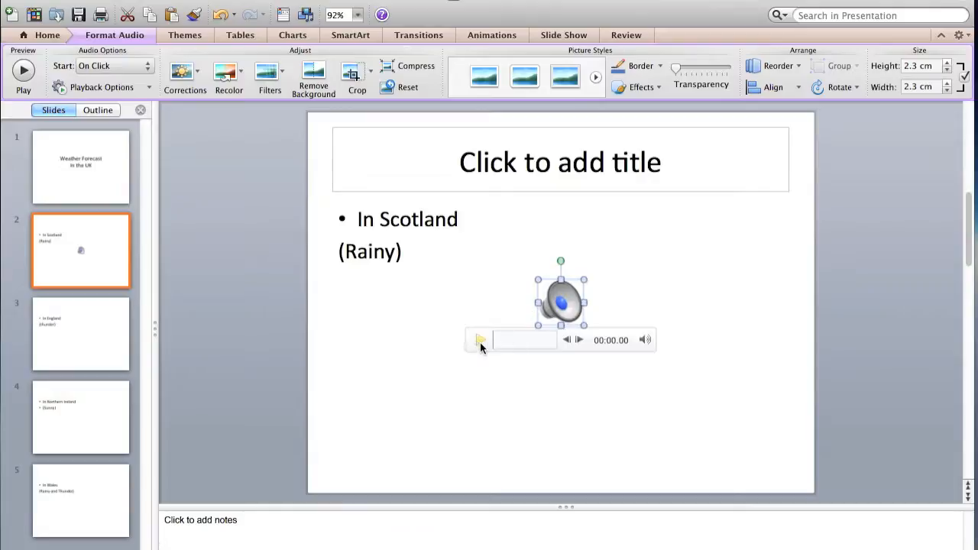
Preview and stop the rain clip, then reselect its speaker icon to format the audio
left_click(480, 339)
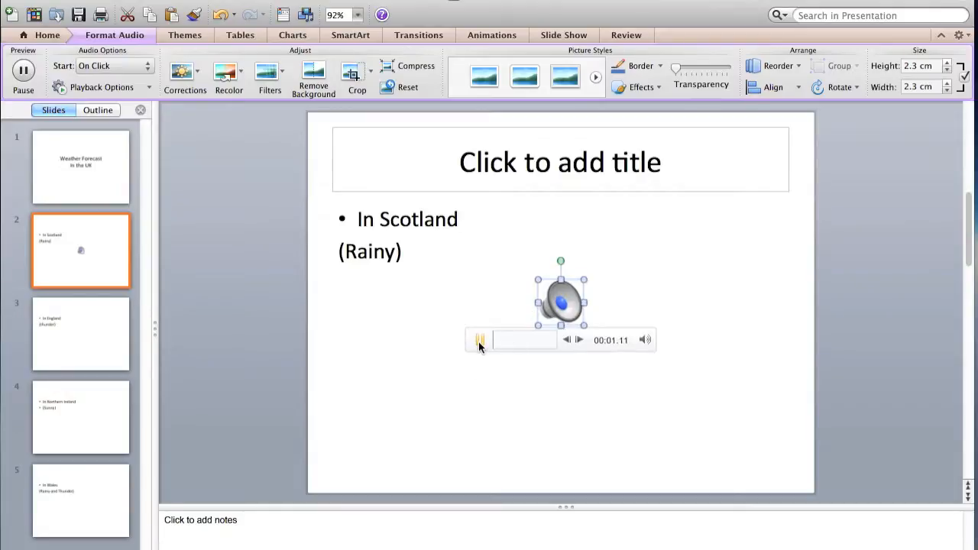
left_click(480, 340)
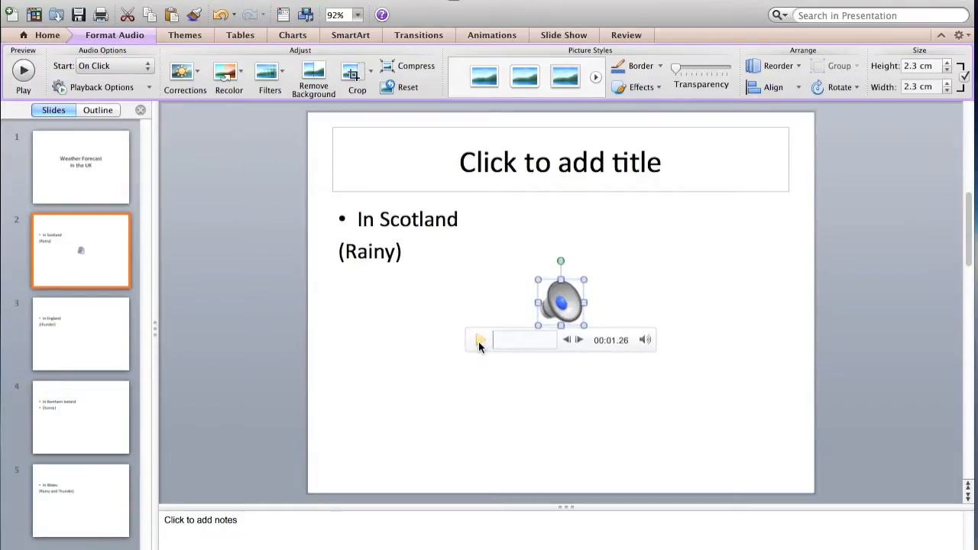
left_click(504, 302)
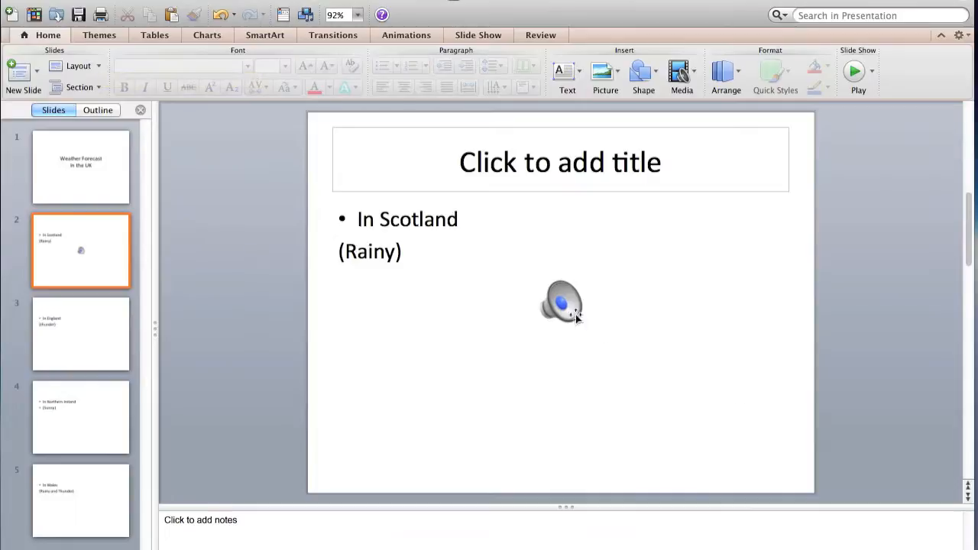
left_click(560, 300)
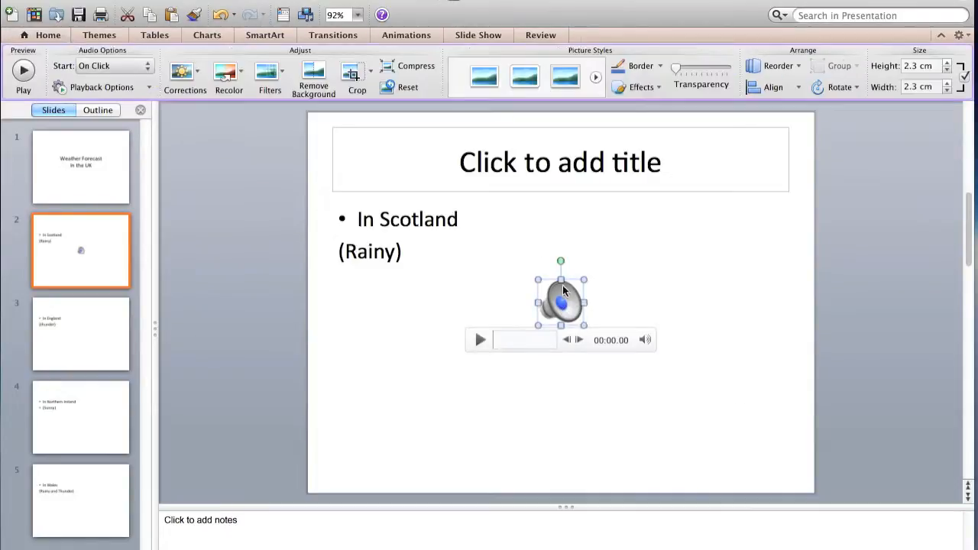
left_click(115, 35)
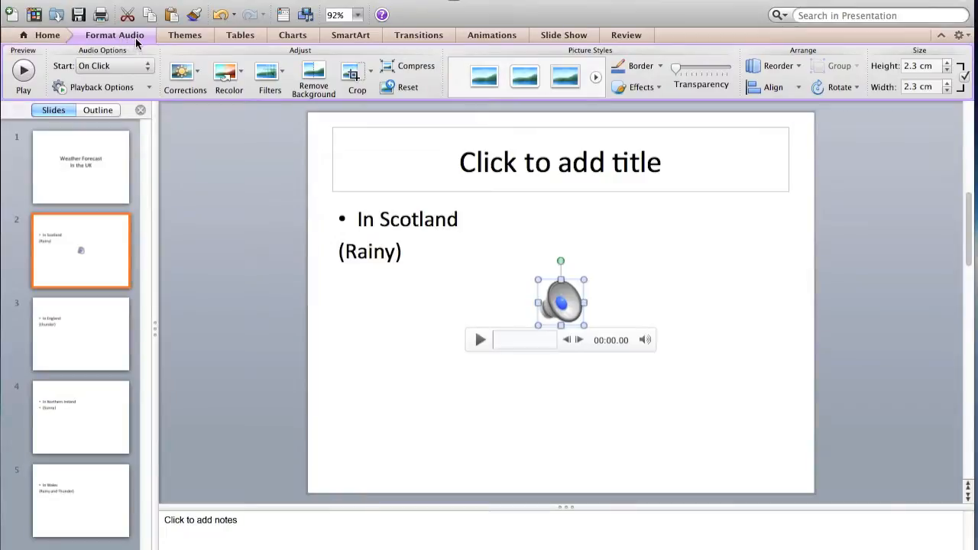
mouse_move(102, 87)
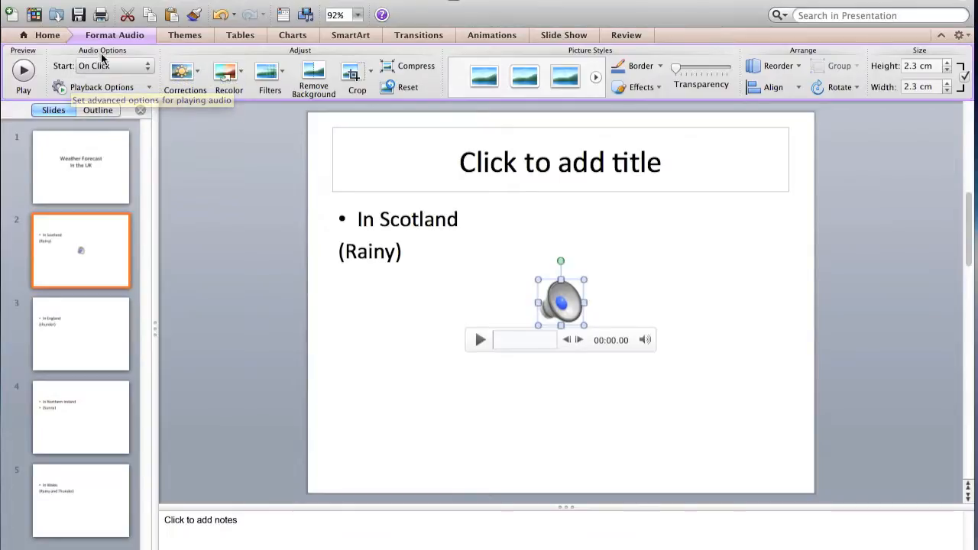
mouse_move(126, 72)
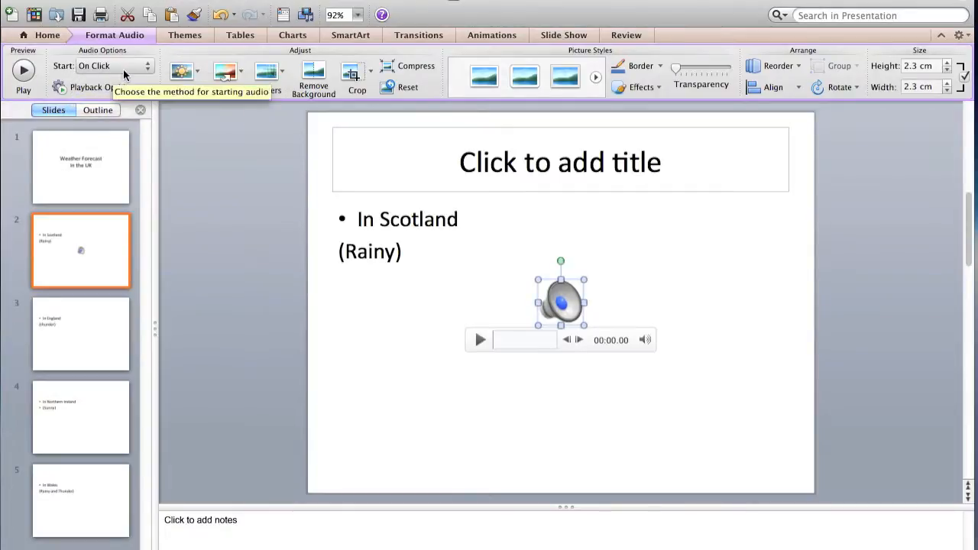
mouse_move(148, 71)
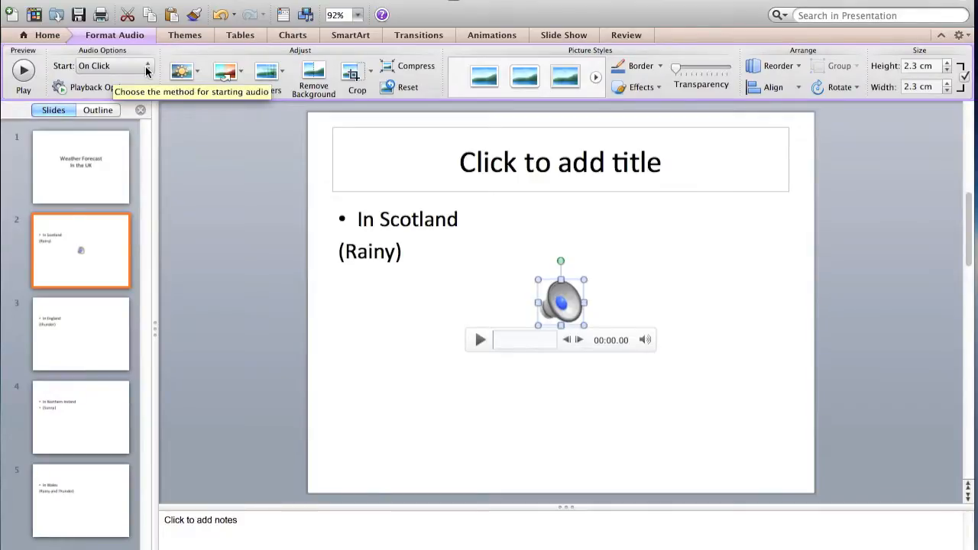
Set the rain clip to start automatically and hide its icon during the show
left_click(114, 66)
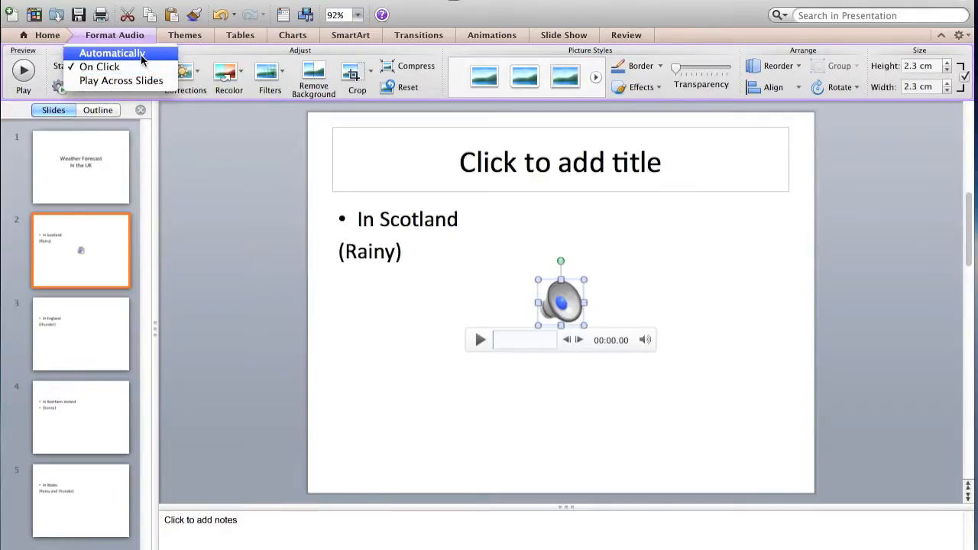
left_click(112, 53)
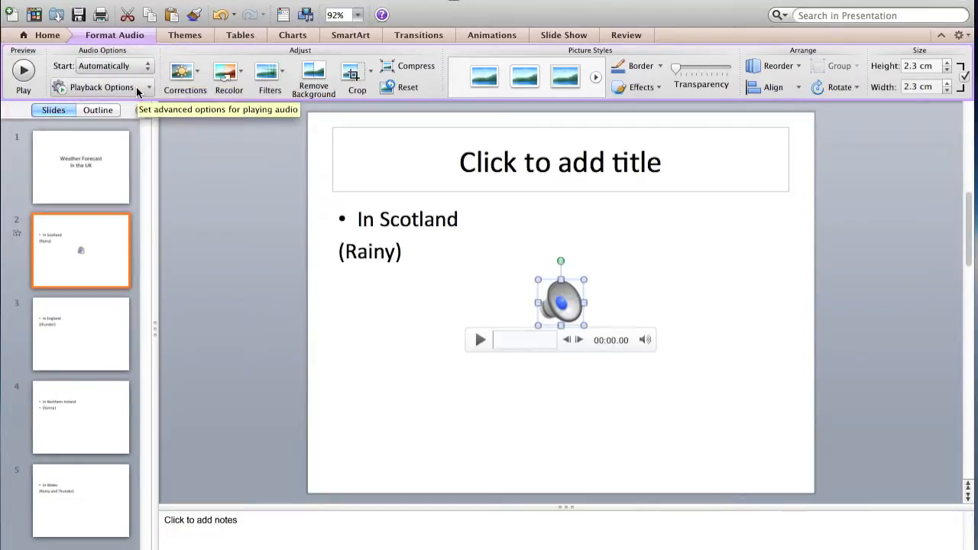
left_click(102, 87)
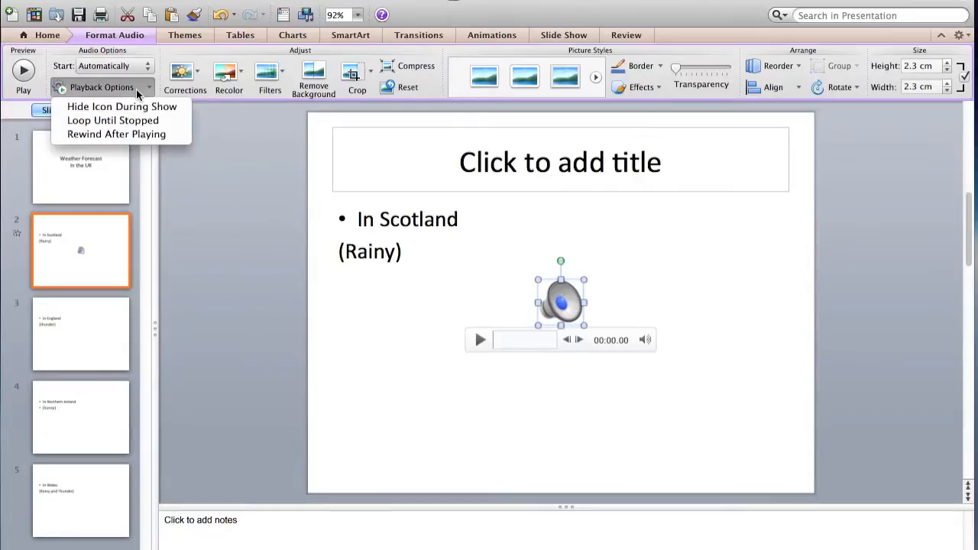
left_click(102, 88)
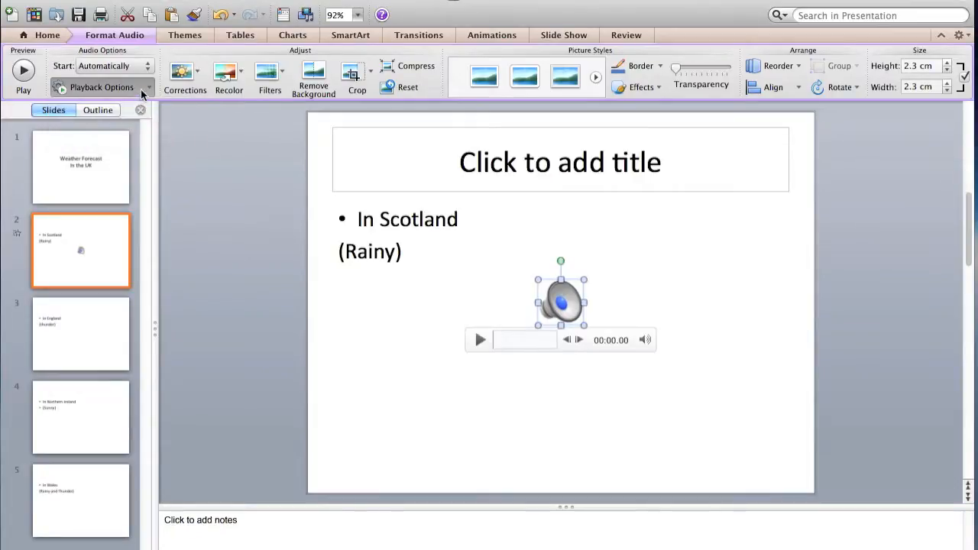
Loop the rain clip until stopped, then switch to the England (thunder) slide
left_click(101, 87)
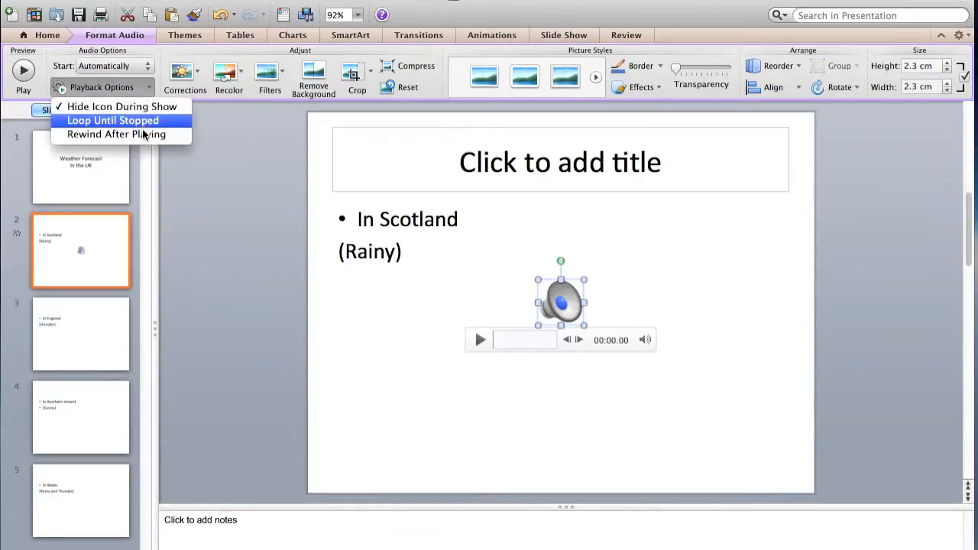
mouse_move(116, 134)
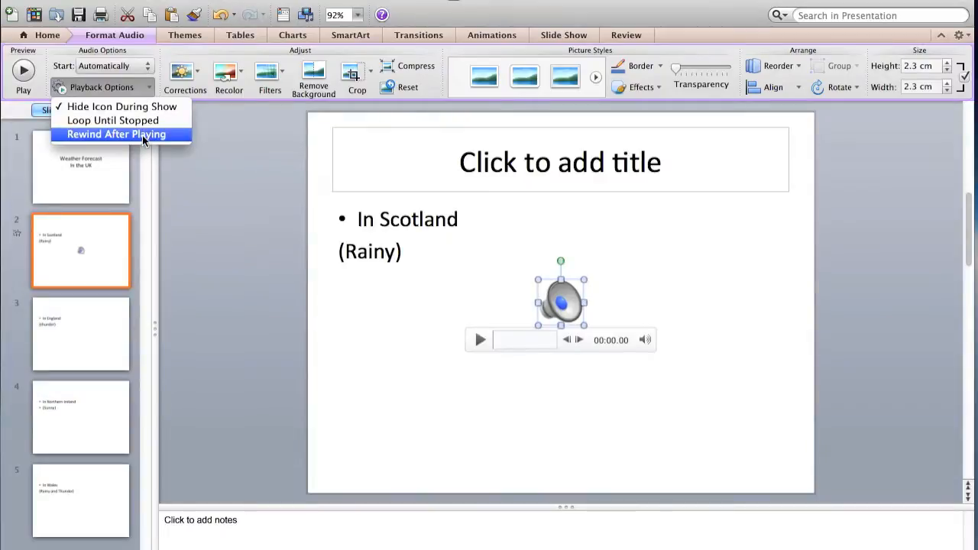
mouse_move(113, 120)
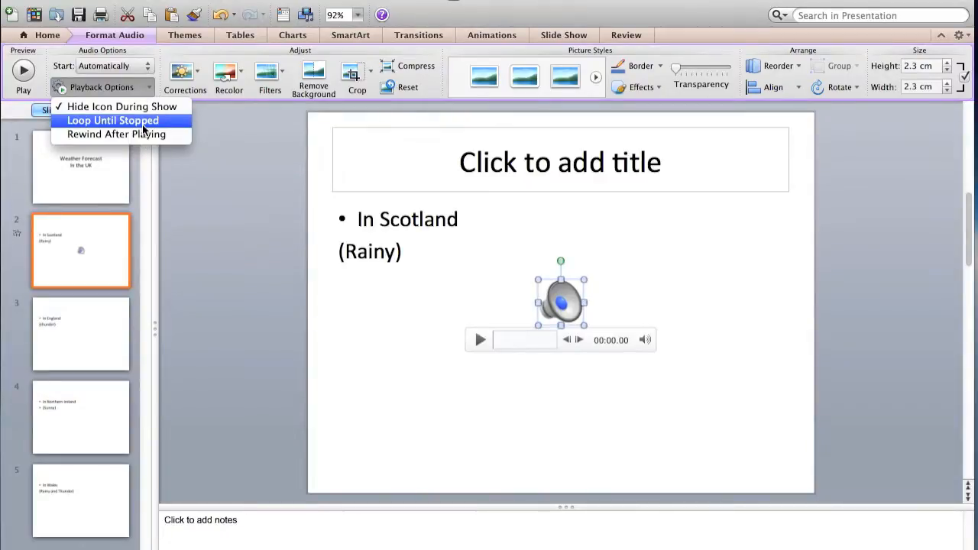
left_click(116, 134)
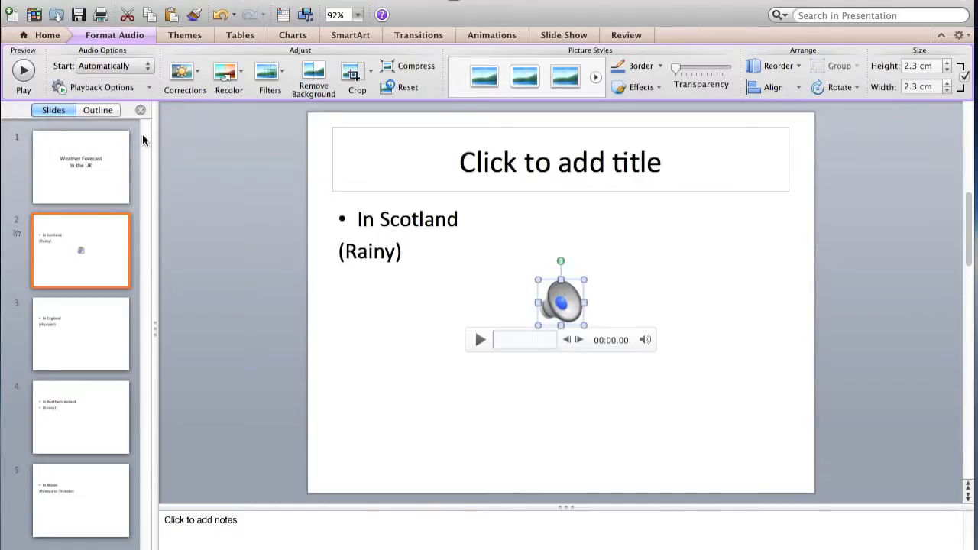
mouse_move(86, 323)
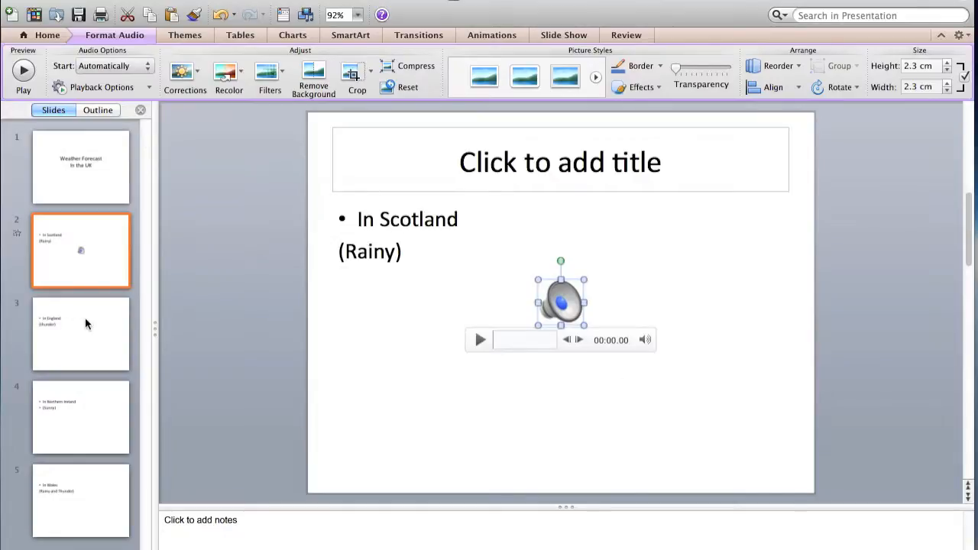
left_click(80, 334)
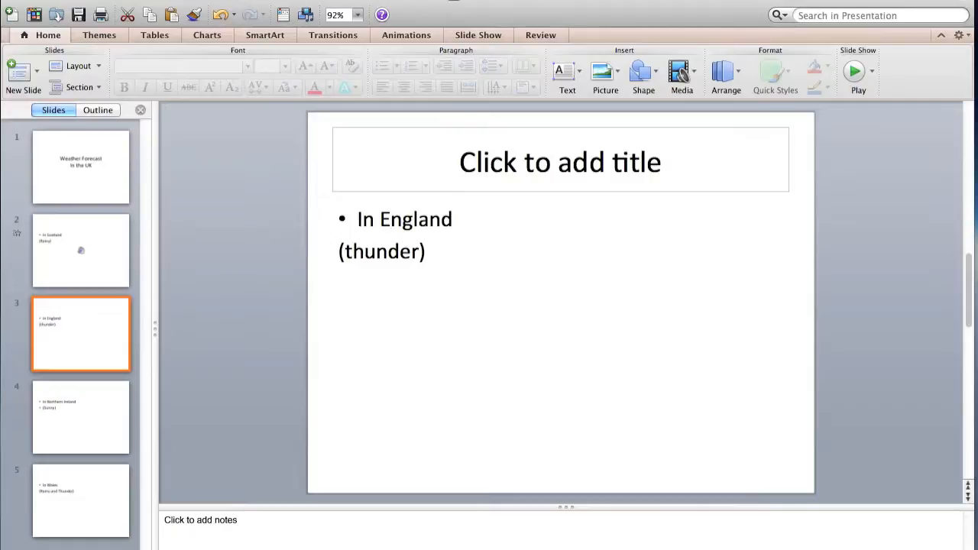
Insert a thunder clip from the Sound effect folder on the England slide, starting automatically
left_click(19, 5)
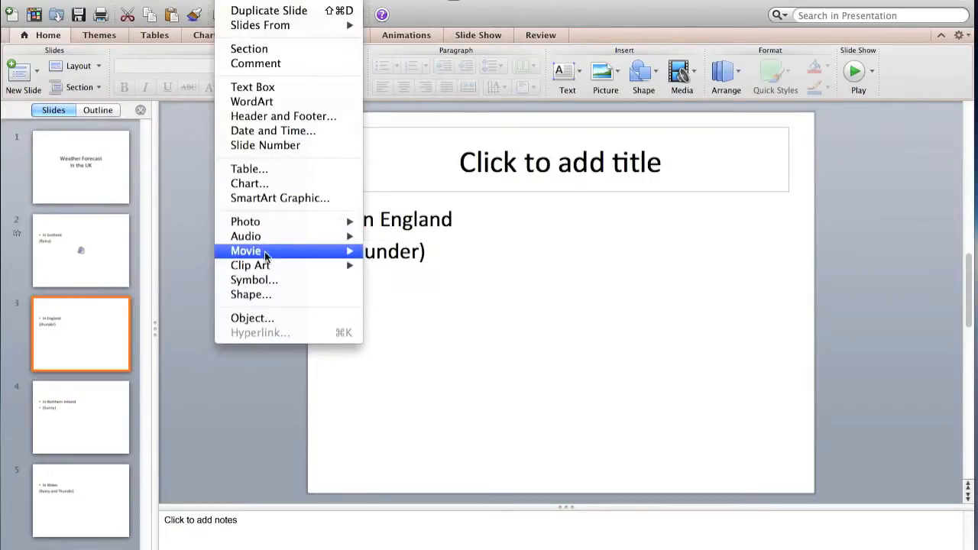
mouse_move(245, 236)
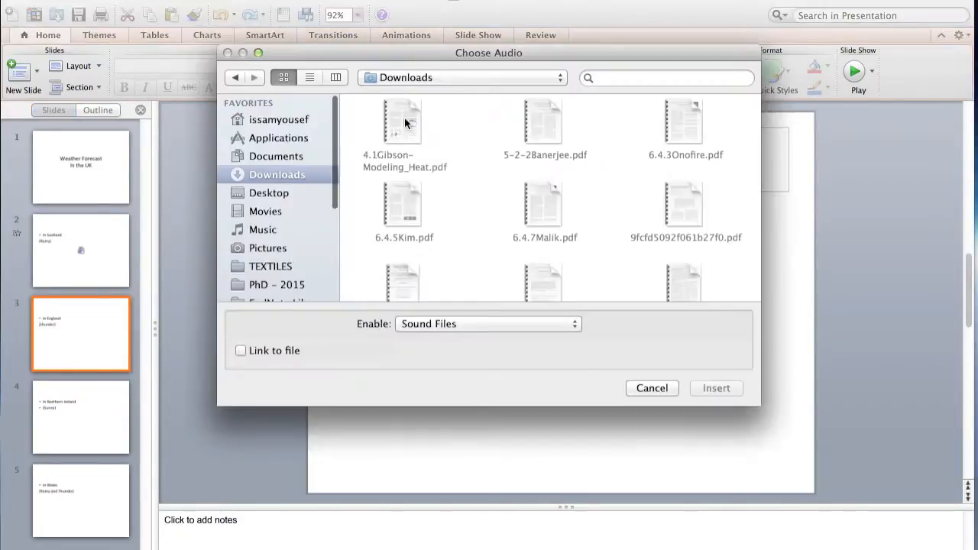
scroll("down", 3)
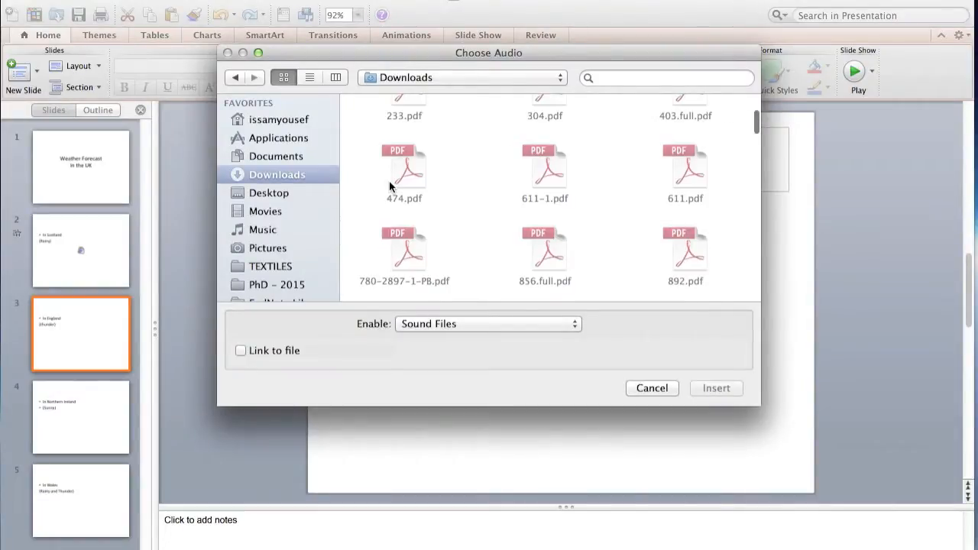
scroll("down", 3)
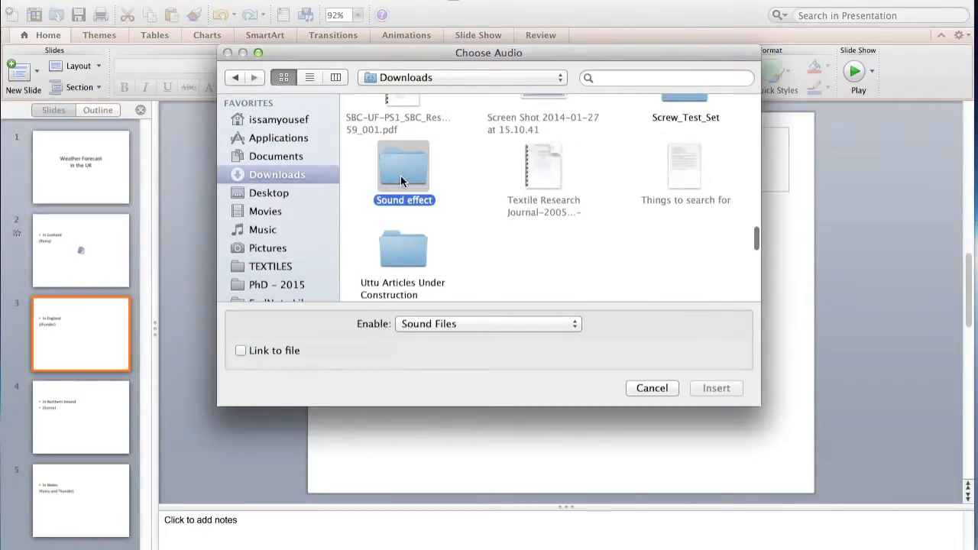
double_click(404, 164)
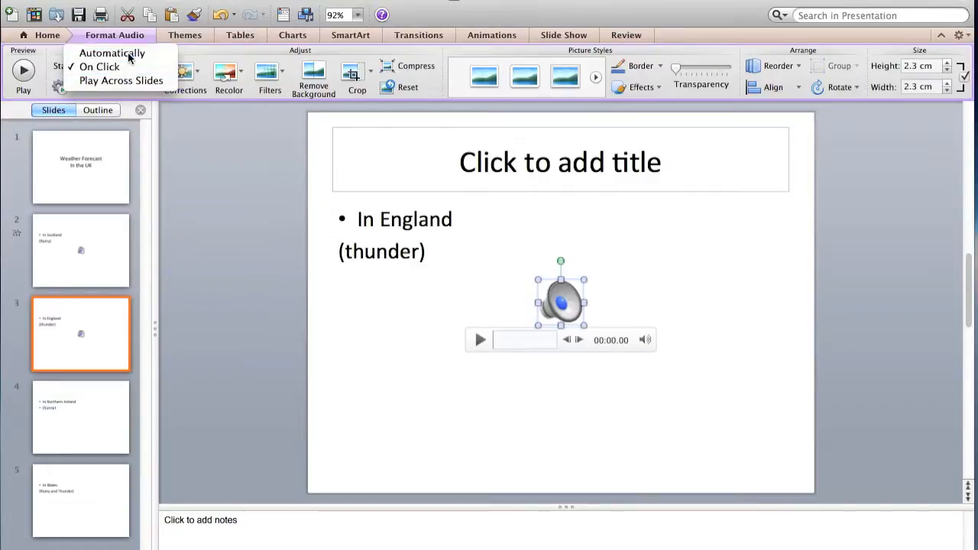
left_click(102, 87)
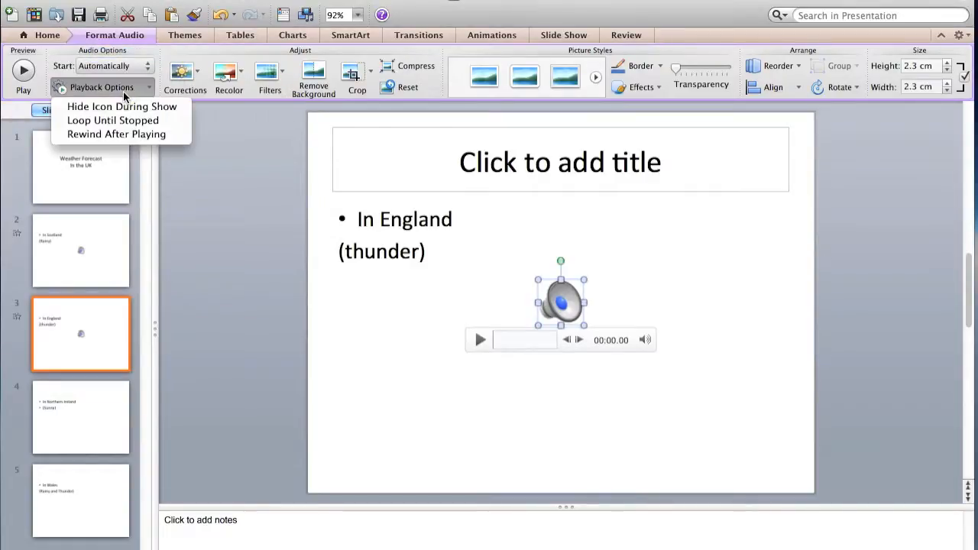
mouse_move(121, 106)
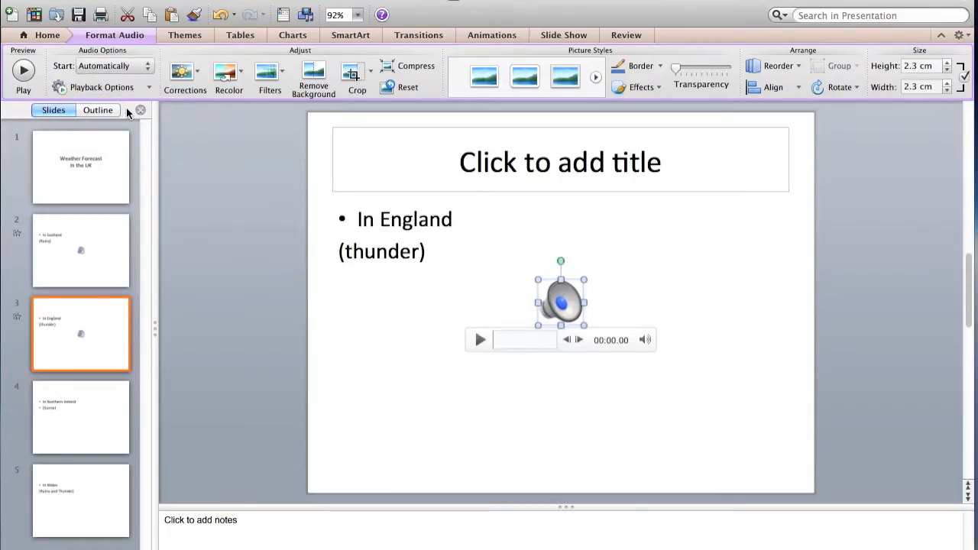
left_click(80, 167)
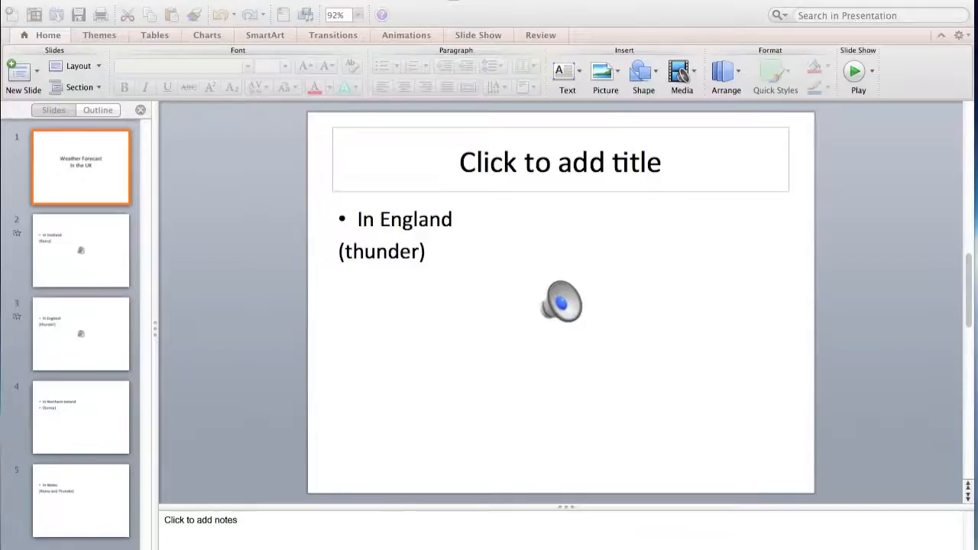
Record and save a four-second sound clip on the Northern Ireland (Sunny) slide
left_click(80, 417)
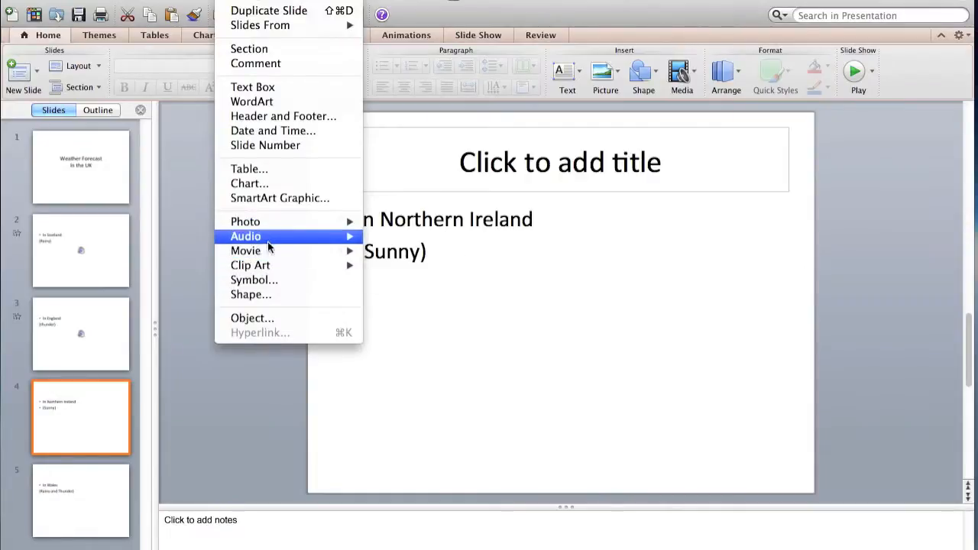
left_click(439, 283)
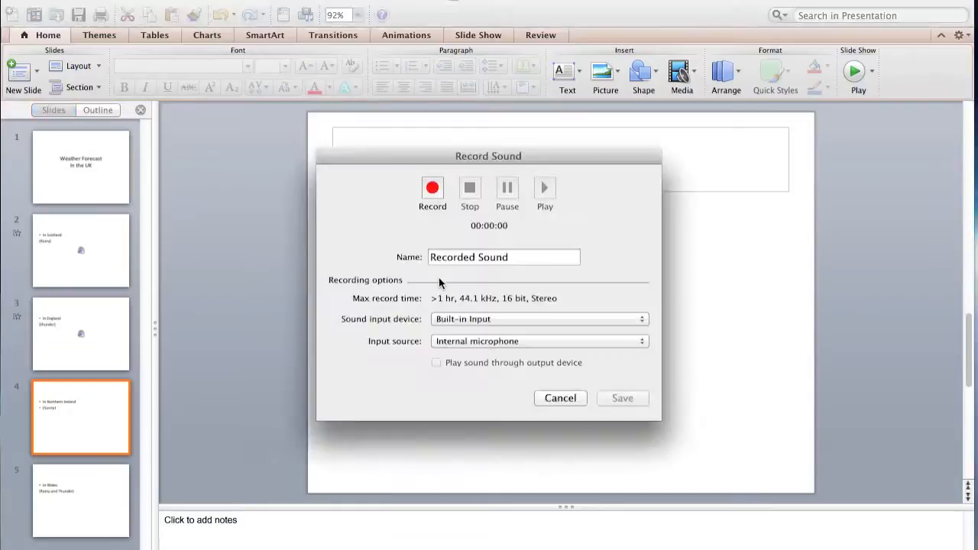
left_click(433, 187)
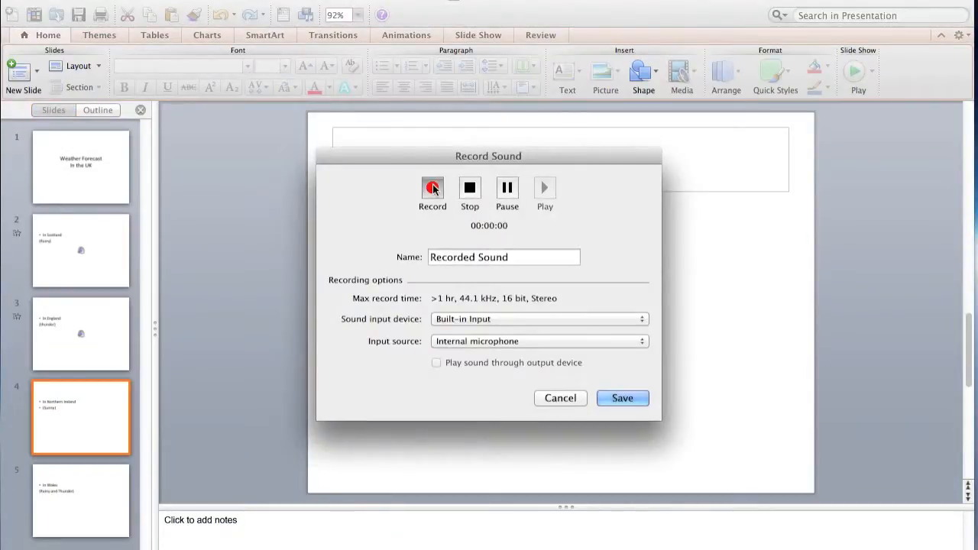
left_click(433, 187)
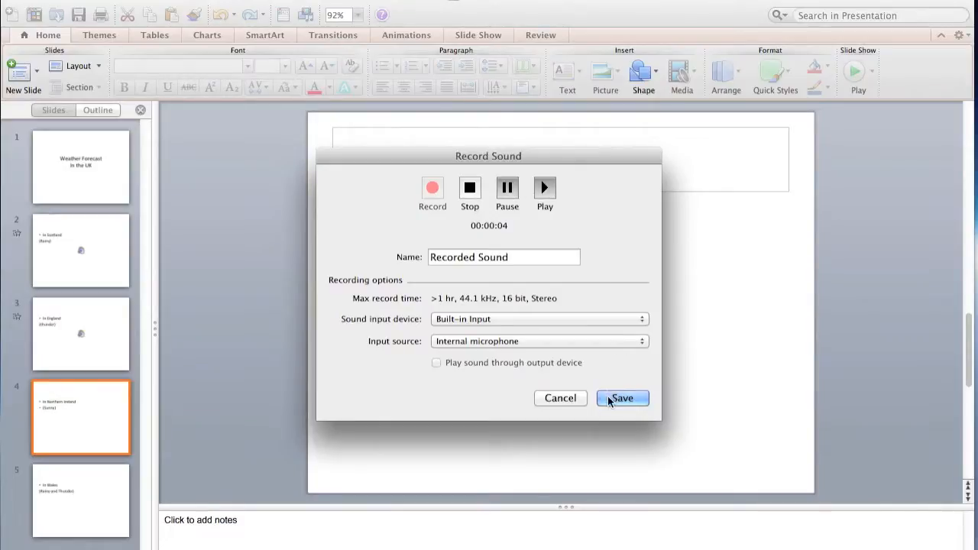
left_click(622, 398)
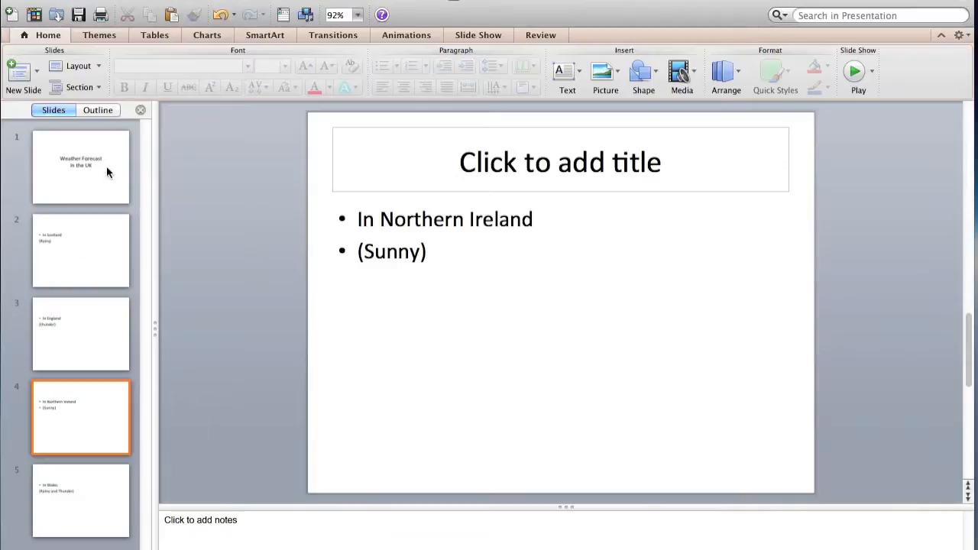
Insert Distant Thunder.mp3 from the Sound effect folder onto the title slide
left_click(80, 166)
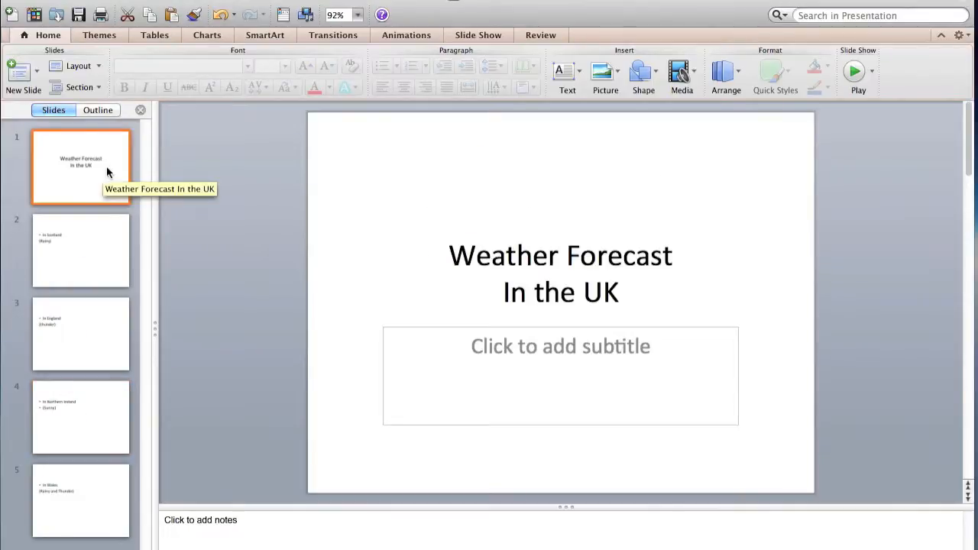
mouse_move(233, 108)
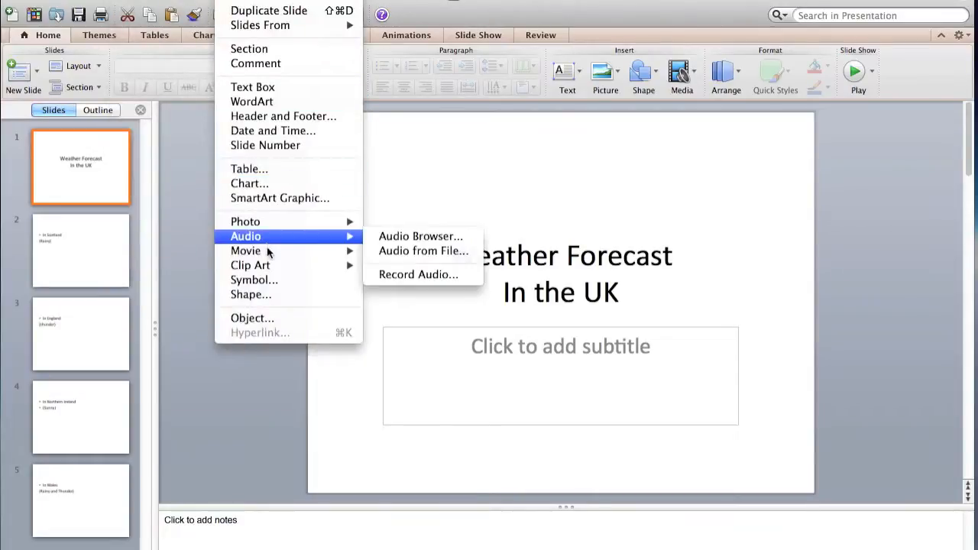
mouse_move(246, 251)
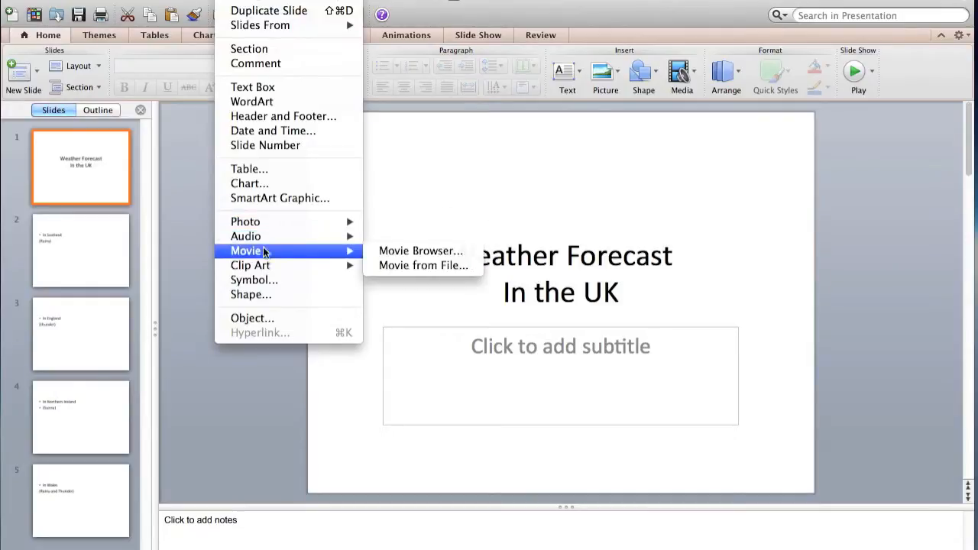
mouse_move(245, 236)
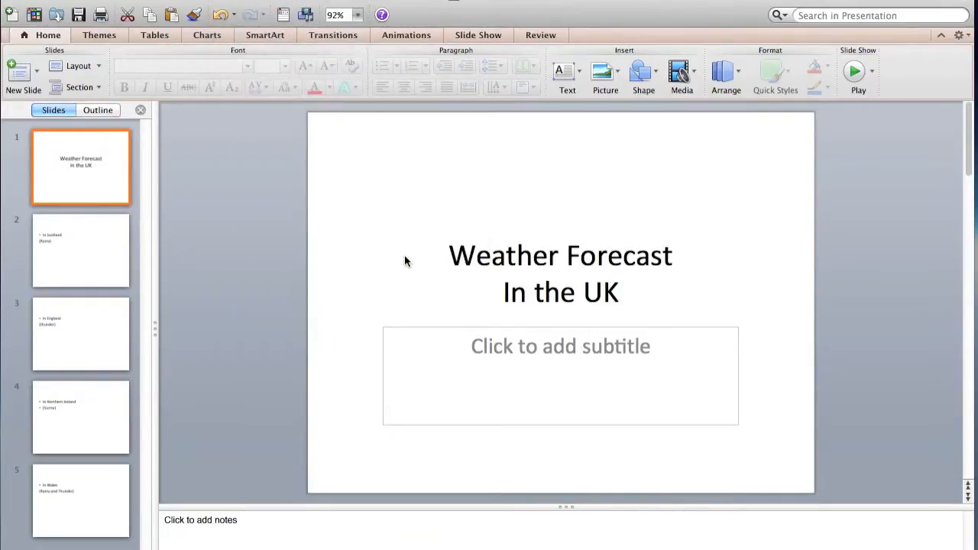
left_click(681, 74)
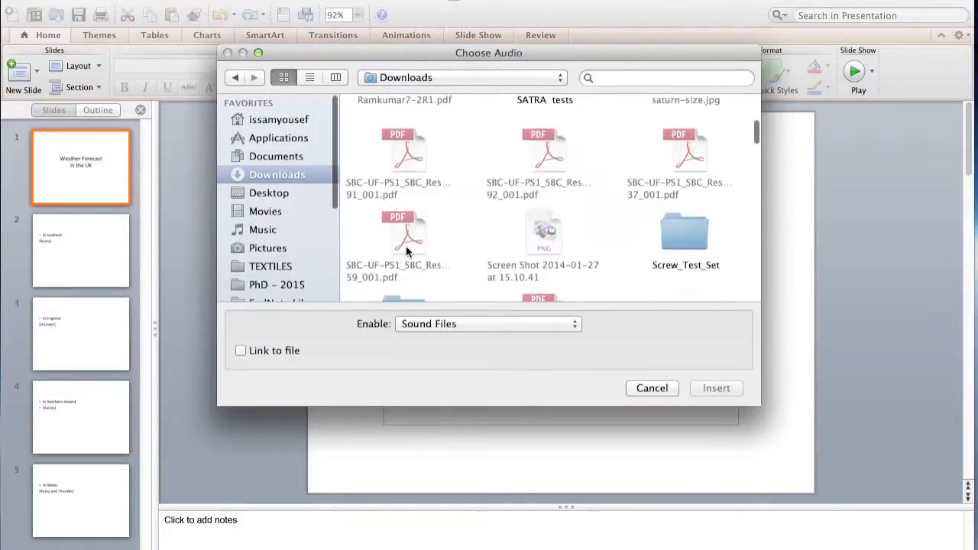
left_click(460, 77)
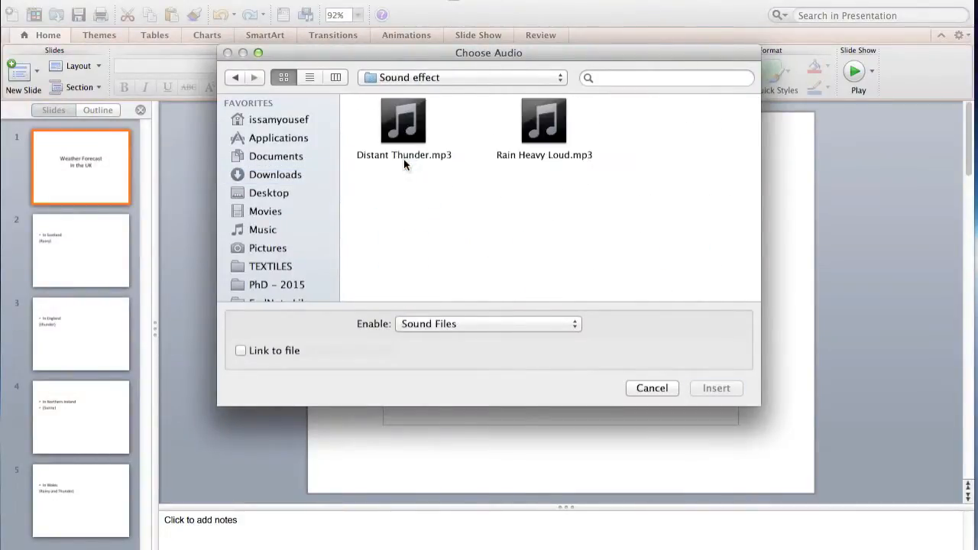
left_click(715, 388)
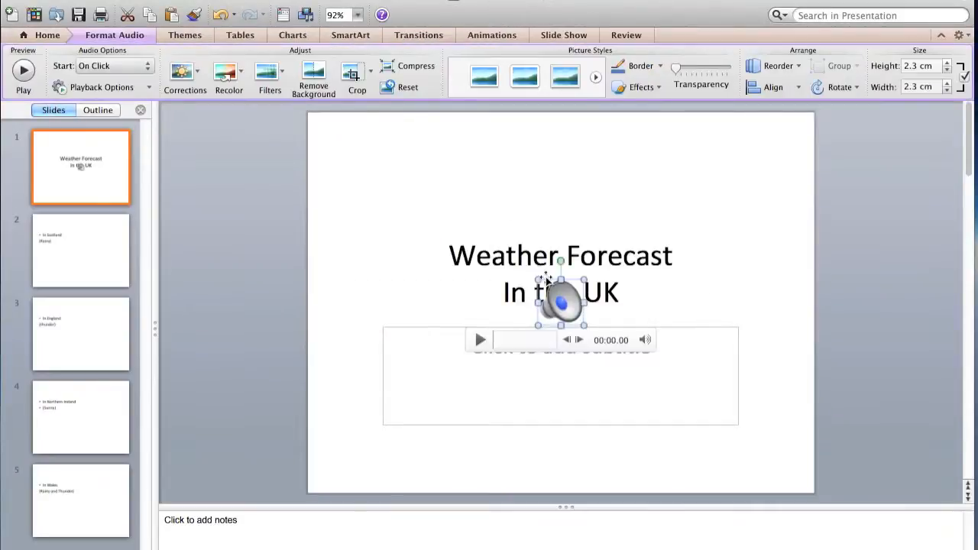
mouse_move(114, 65)
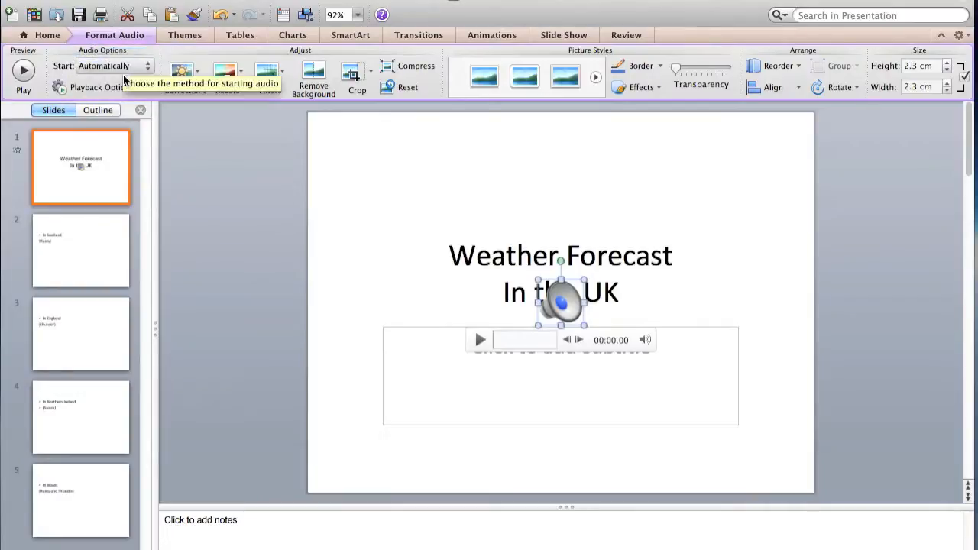
Set the title slide's Distant Thunder clip to Play Across Slides
left_click(101, 86)
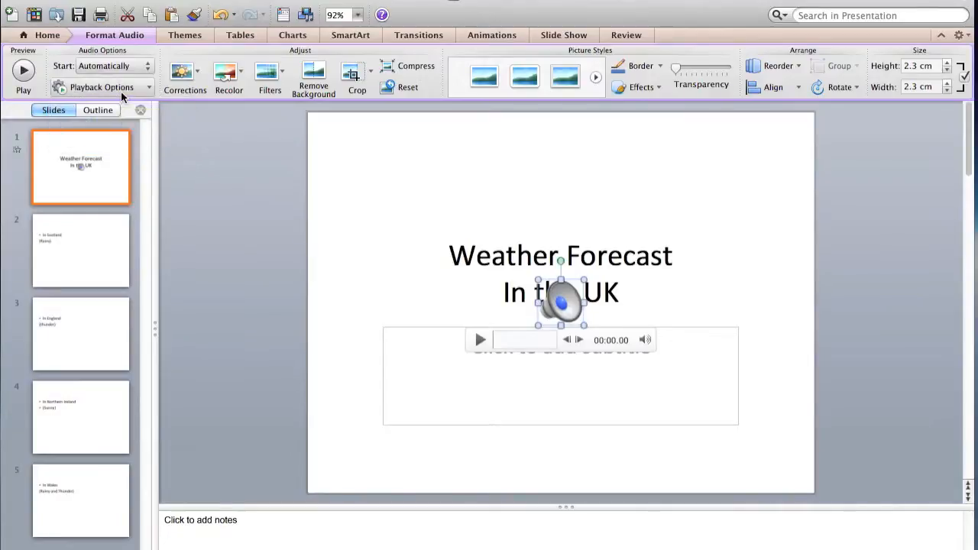
mouse_move(103, 86)
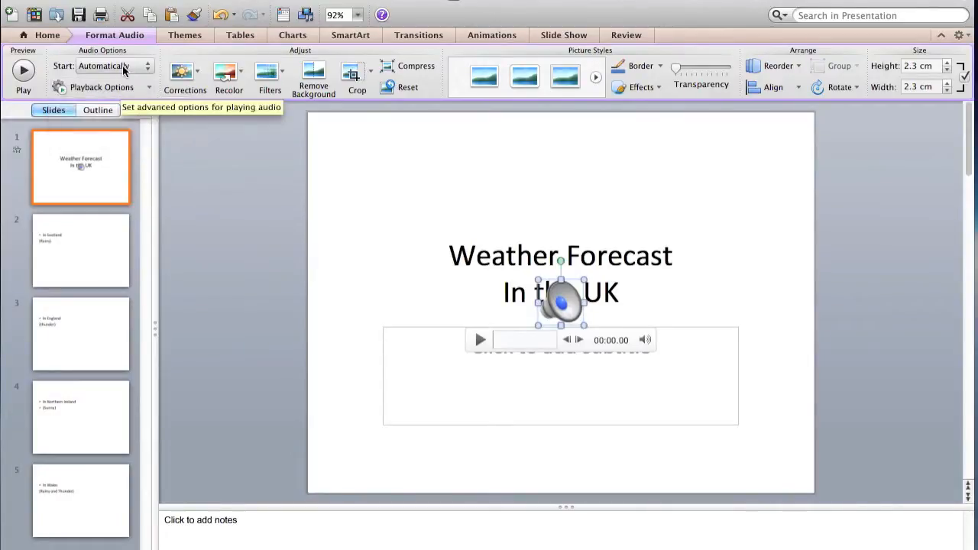
left_click(113, 65)
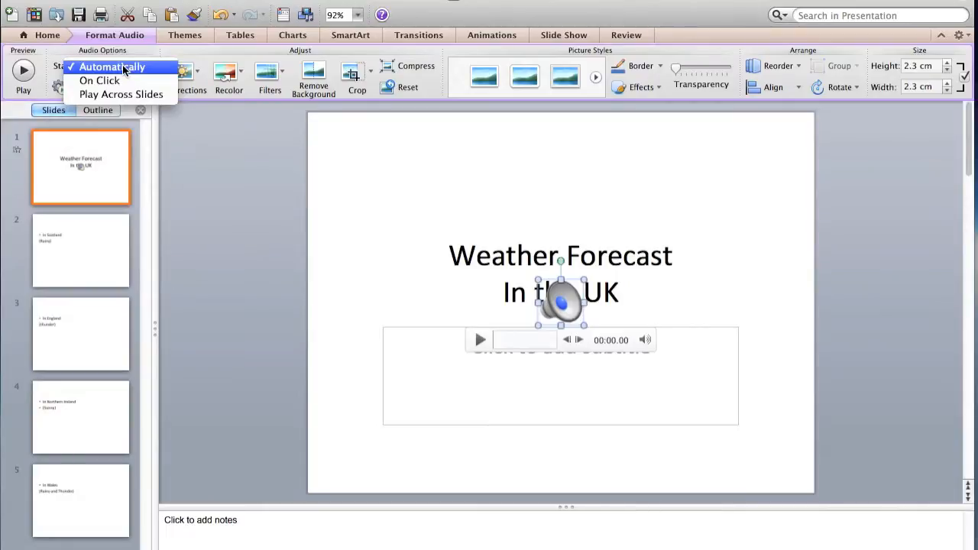
left_click(120, 94)
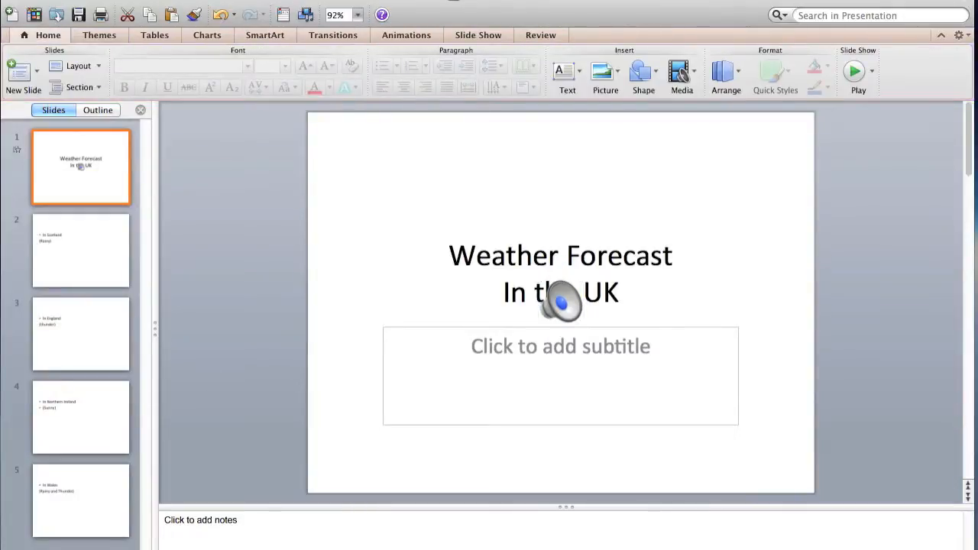
Select slide 5, Wales (Rainy and Thunder), in the Slides pane
left_click(81, 501)
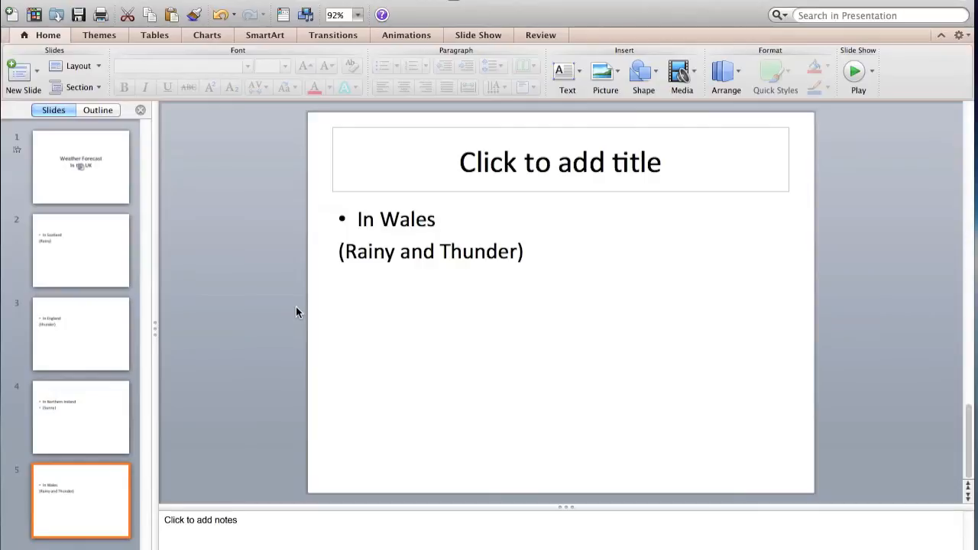
mouse_move(444, 145)
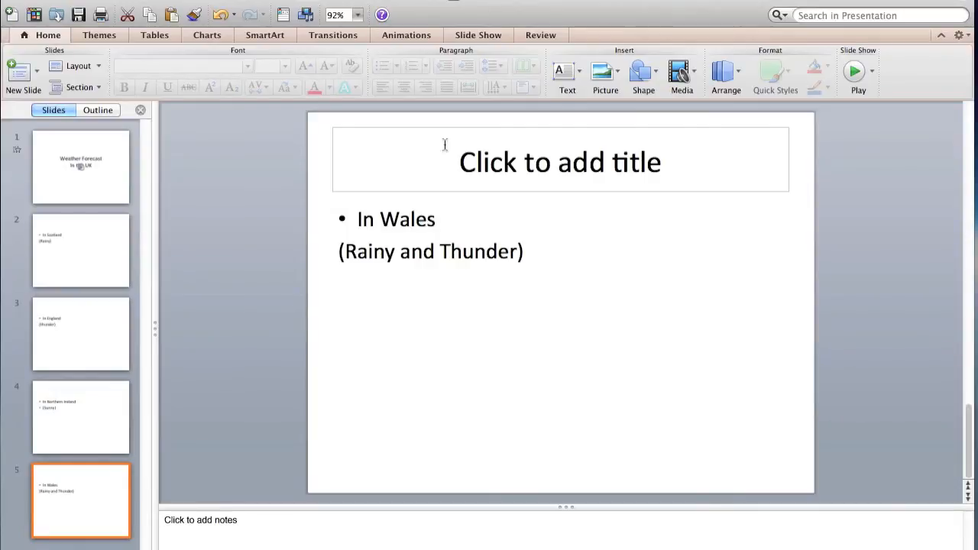